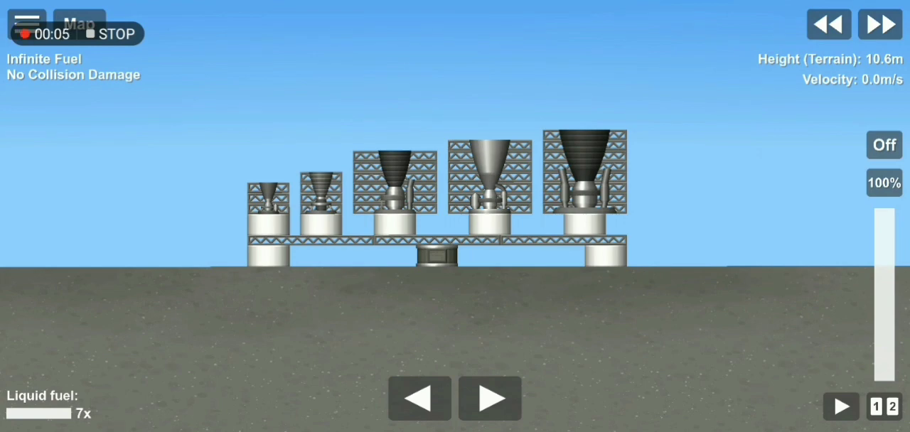
# Step: Toggle the throttle off so both clipped engines shut down undamaged on the pads
pyautogui.click(885, 145)
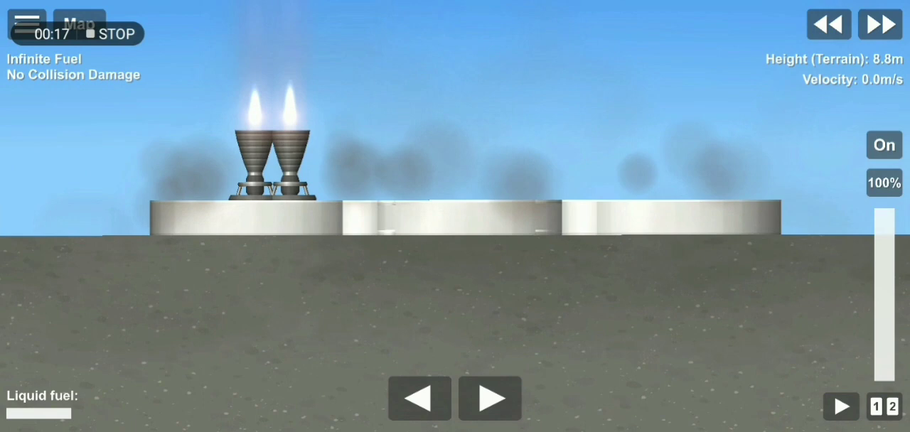
pyautogui.click(884, 145)
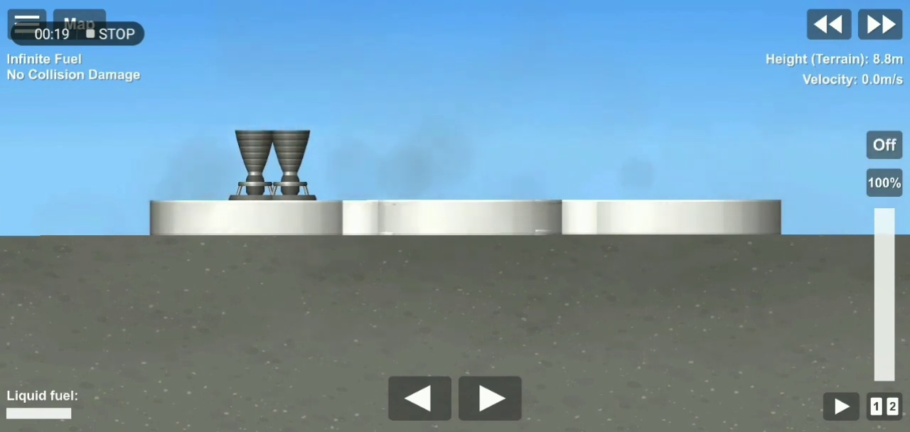